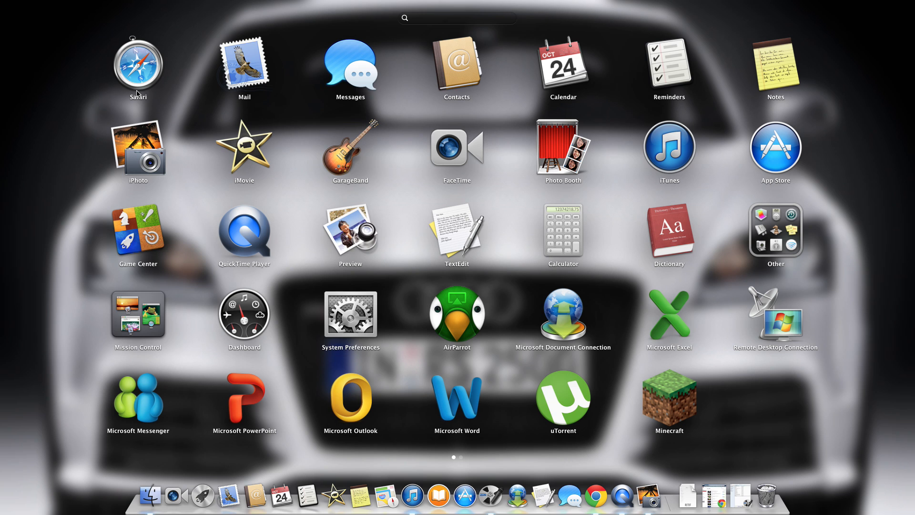
mouse_move(111, 219)
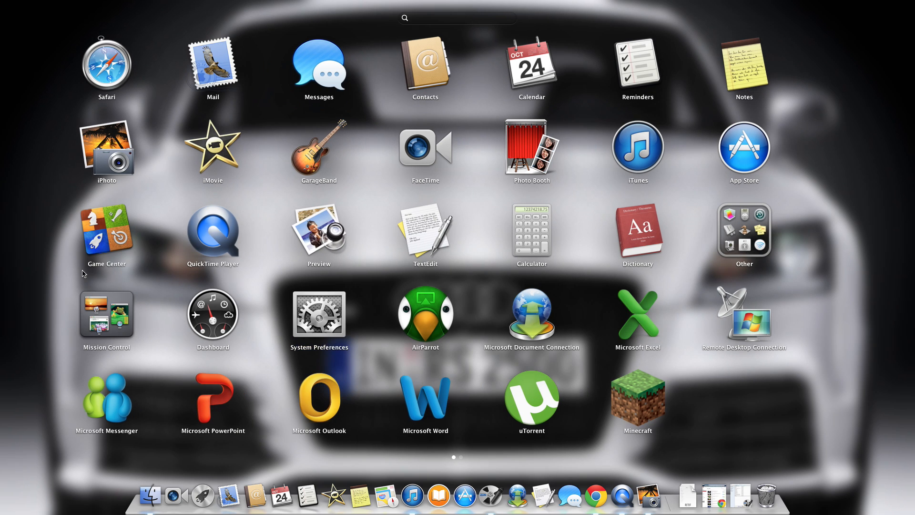
Scroll Launchpad to its second page of apps, showing Chrome, VLC, Maps, iBooks and Lotus
scroll("left", 3)
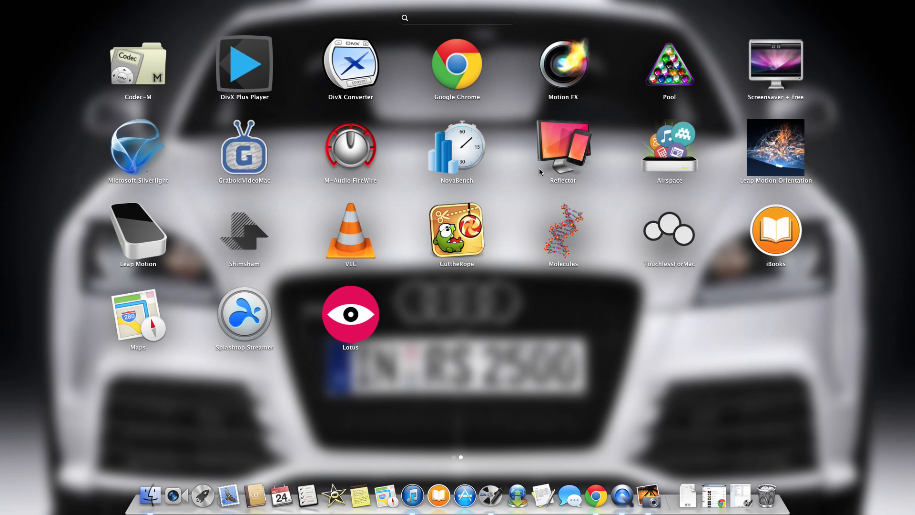
mouse_move(560, 155)
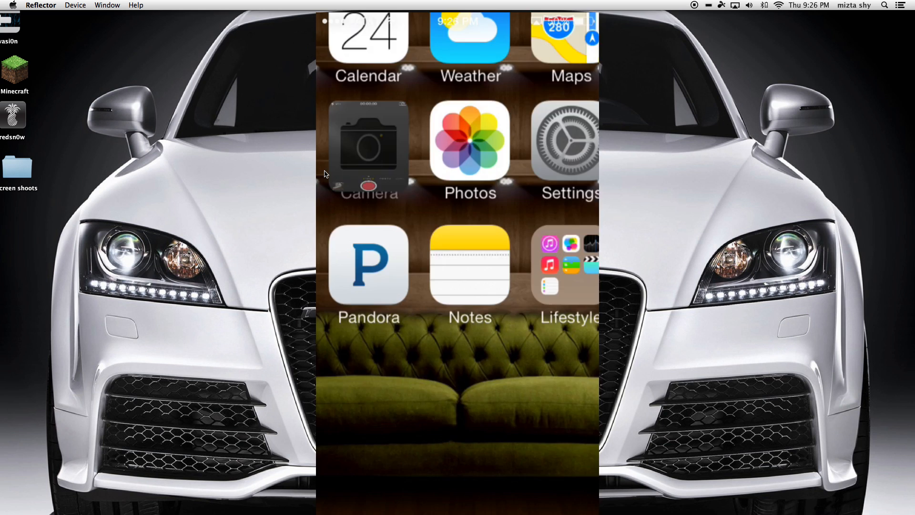
Show the iPhone Camera app's live preview in Reflector, rotated to landscape
left_click(368, 149)
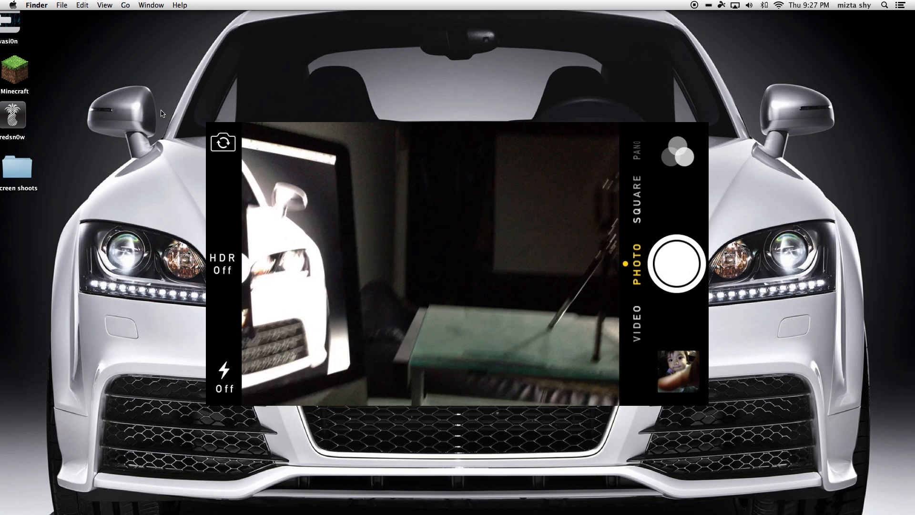
left_click(429, 261)
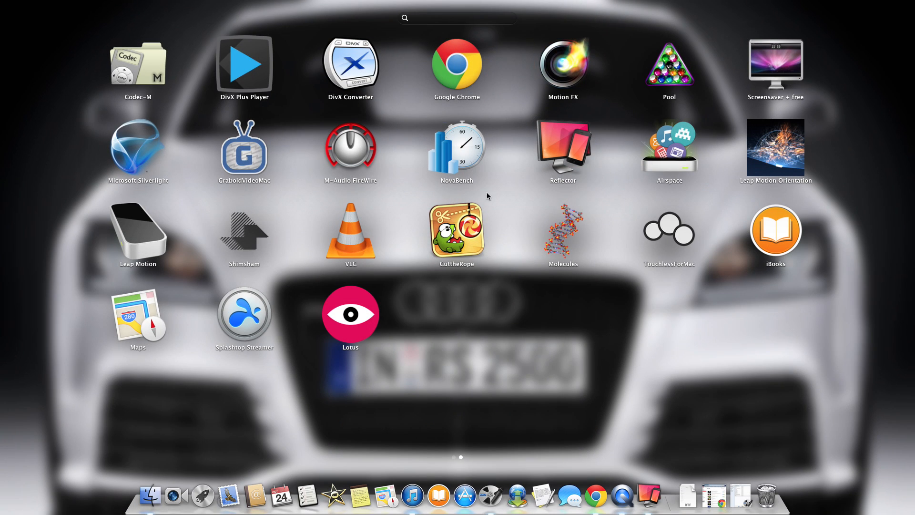
mouse_move(558, 167)
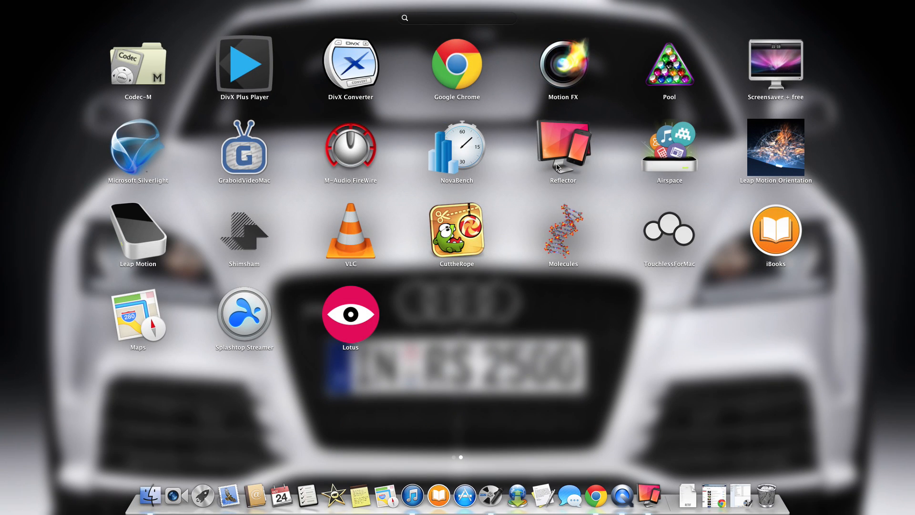